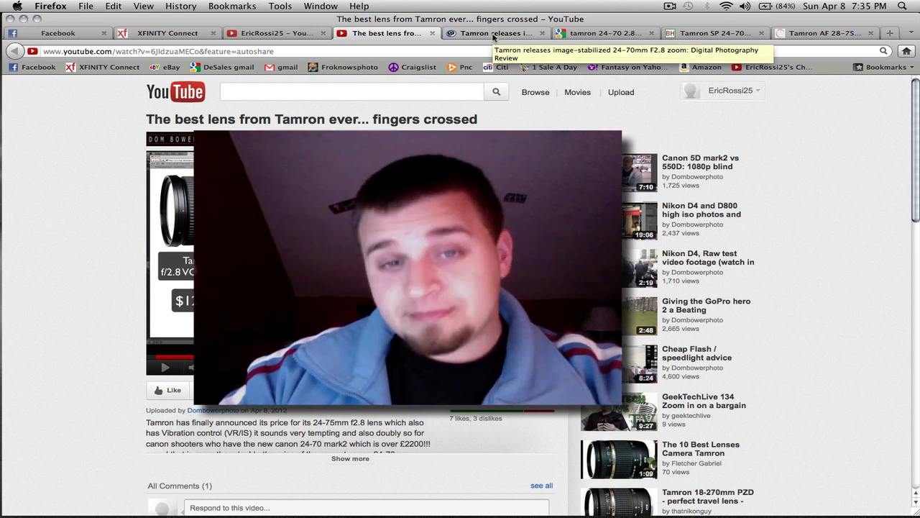
Switch from YouTube to DPReview's Tamron SP 24-70mm F/2.8 Di VC USD (A007) press release
{"action": "left_click", "coordinate": [496, 33]}
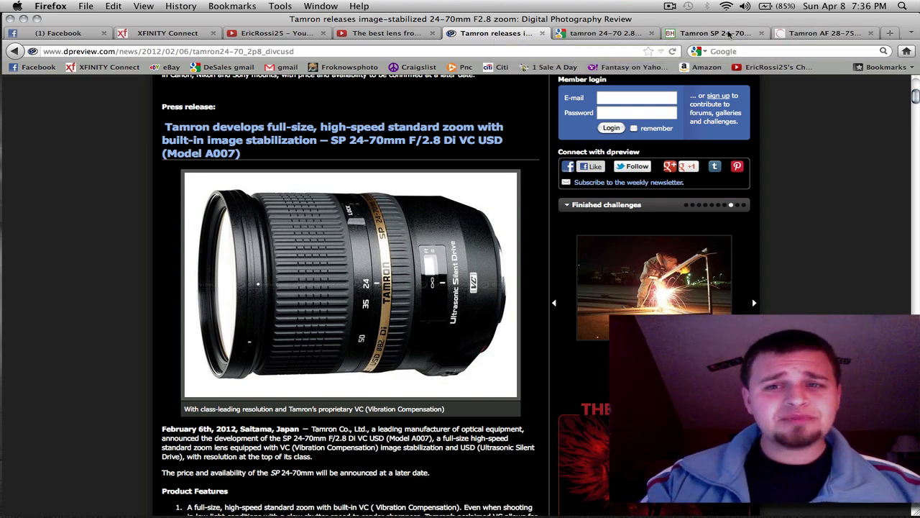
Show B&H's $1,299.00 preorder listing for the Tamron SP 24-70mm f/2.8 Canon lens
{"action": "left_click", "coordinate": [711, 33]}
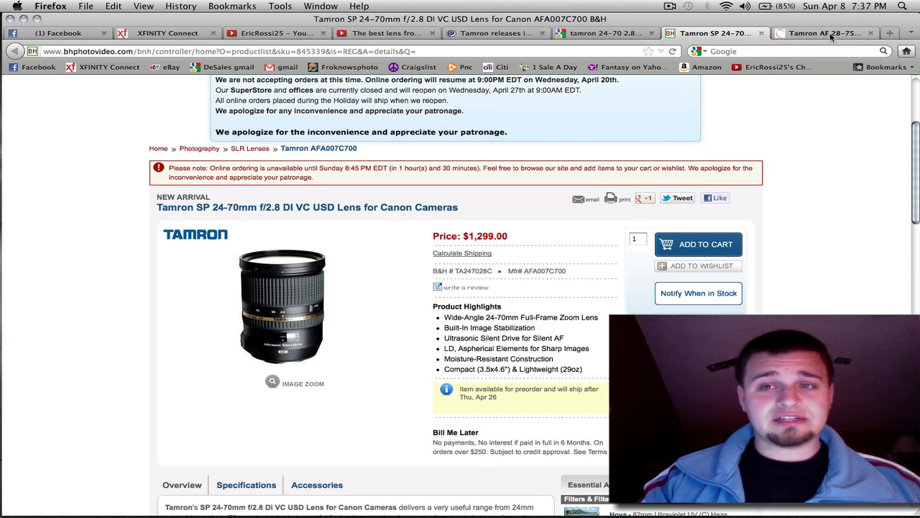
Show The-Digital-Picture's review of the Tamron AF 28-75mm f/2.8 XR Di LD lens
{"action": "left_click", "coordinate": [826, 33]}
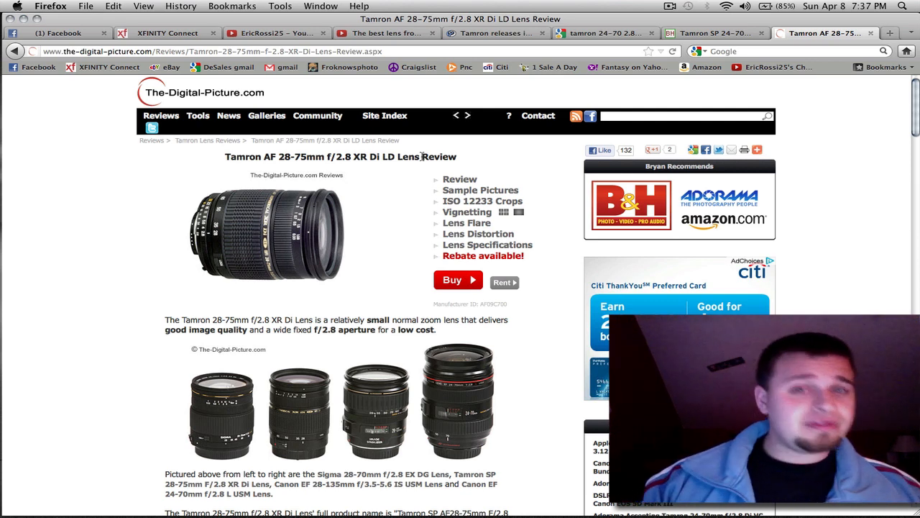
{"action": "mouse_move", "coordinate": [711, 33]}
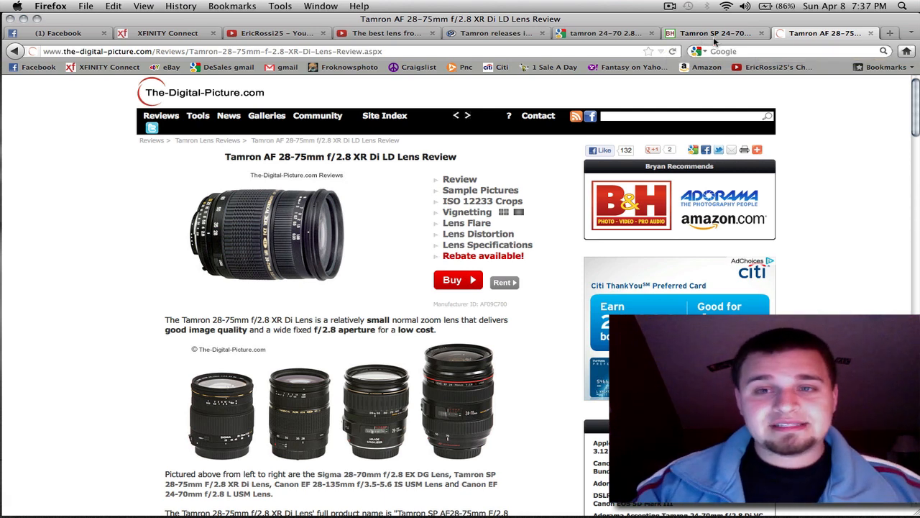
Glance at the B&H listing, then return to DPReview's Tamron SP 24-70mm press release
{"action": "left_click", "coordinate": [716, 34]}
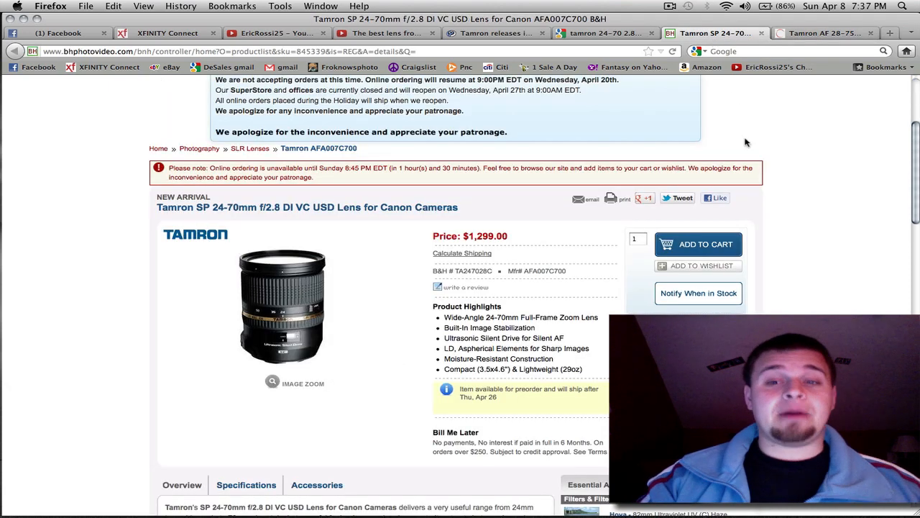
{"action": "left_click", "coordinate": [496, 33]}
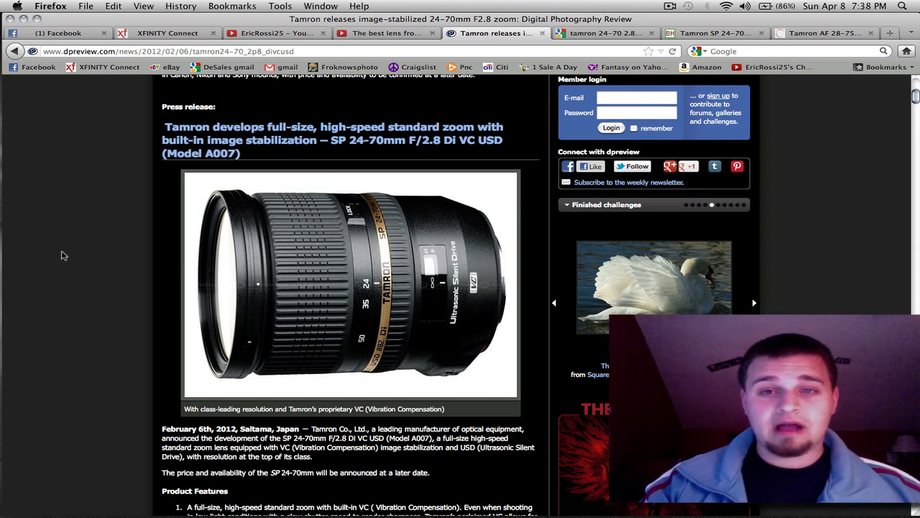
{"action": "scroll", "scroll_direction": "down", "scroll_amount": 3}
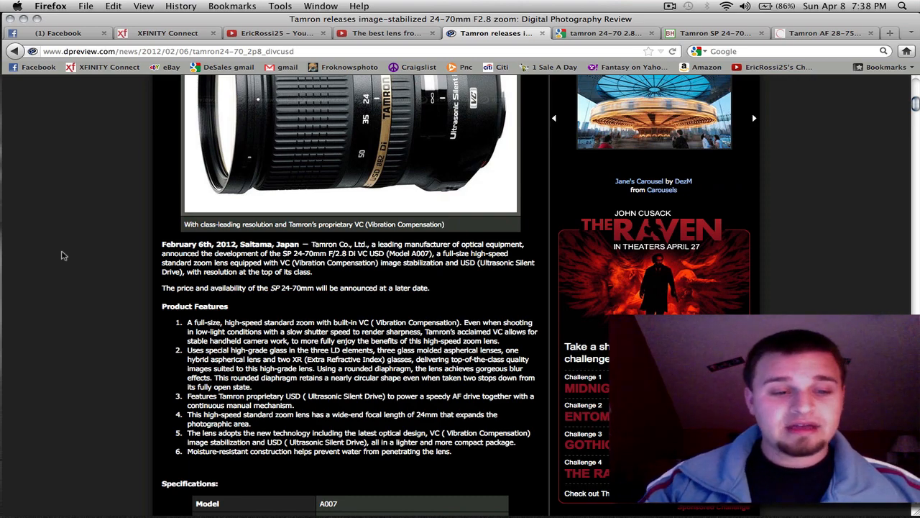
{"action": "scroll", "scroll_direction": "down", "scroll_amount": 3}
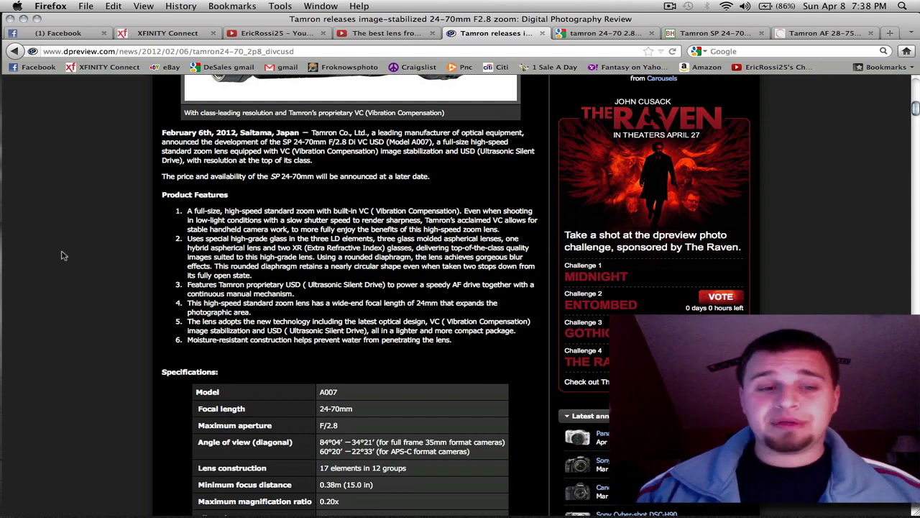
{"action": "scroll", "scroll_direction": "up", "scroll_amount": 3}
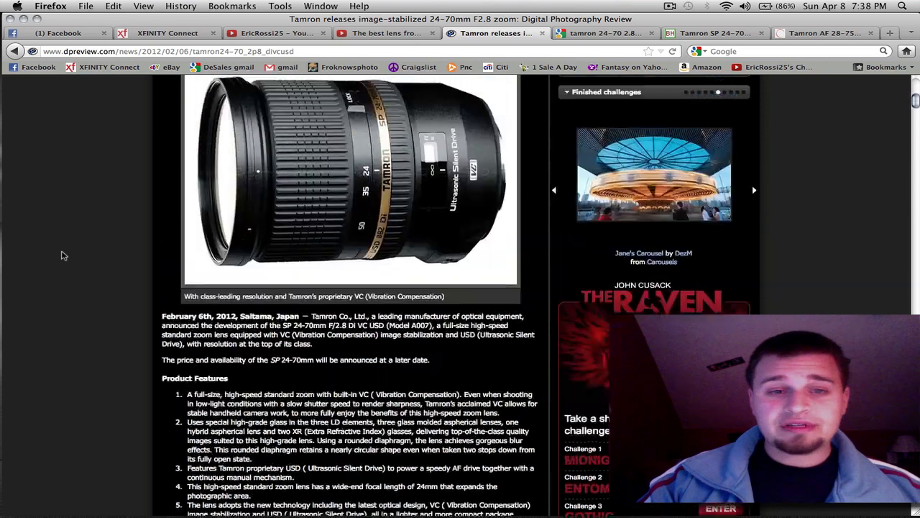
{"action": "scroll", "scroll_direction": "up", "scroll_amount": 3}
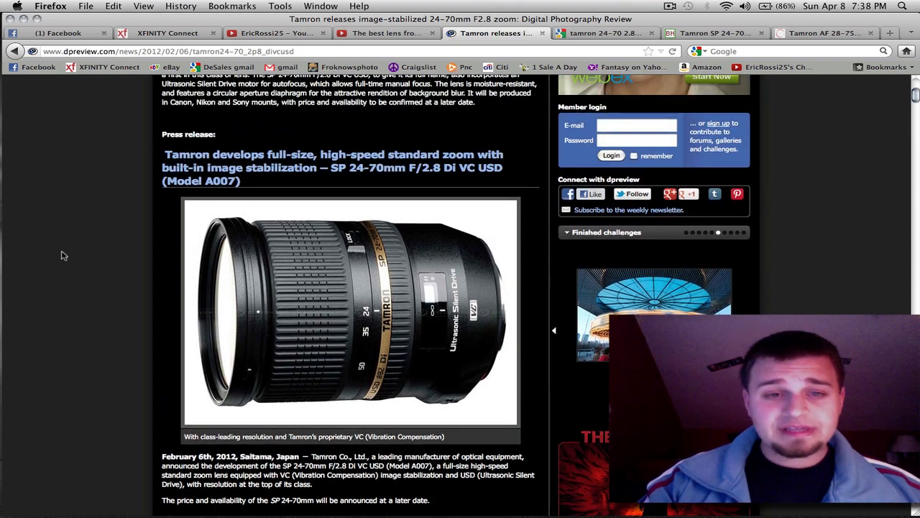
{"action": "scroll", "scroll_direction": "down", "scroll_amount": 3}
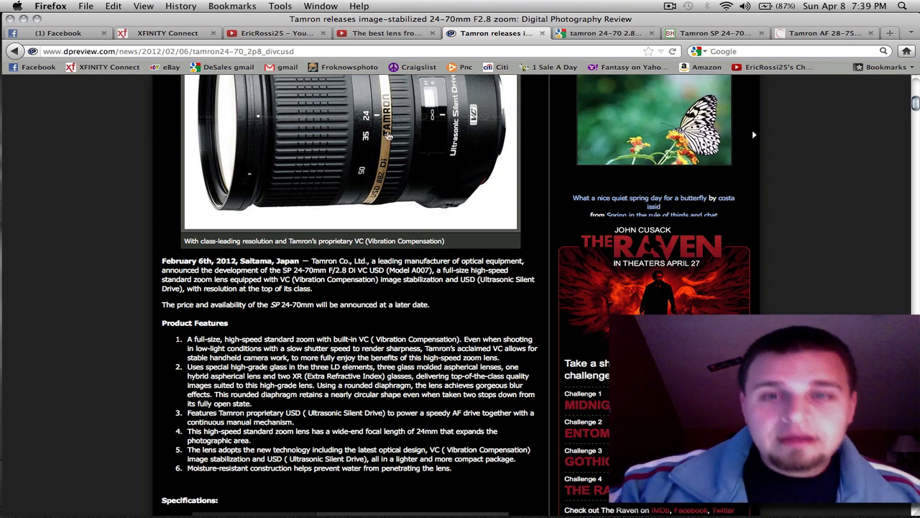
{"action": "scroll", "scroll_direction": "down", "scroll_amount": 3}
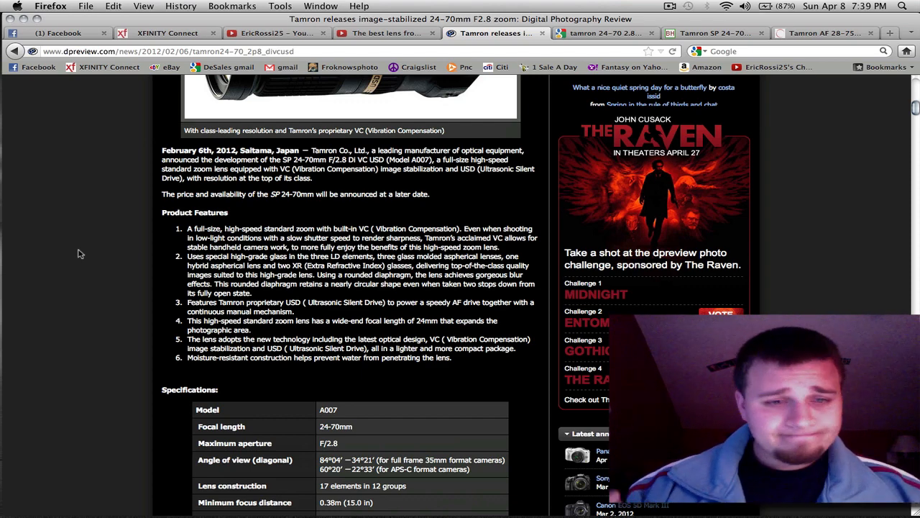
{"action": "scroll", "scroll_direction": "down", "scroll_amount": 3}
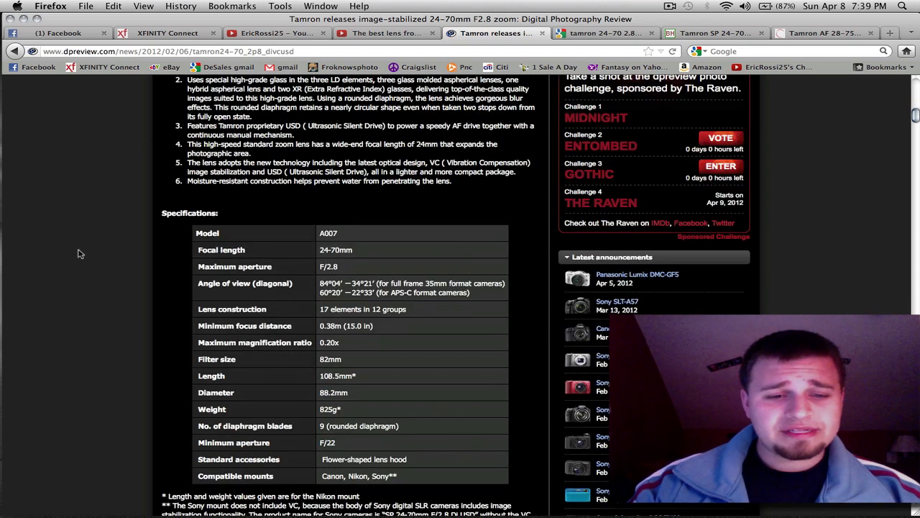
{"action": "scroll", "scroll_direction": "down", "scroll_amount": 3}
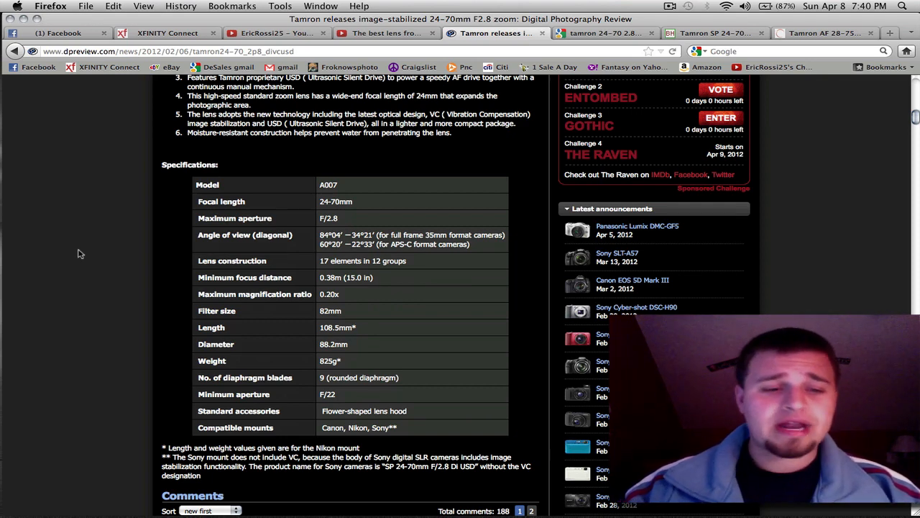
{"action": "scroll", "scroll_direction": "down", "scroll_amount": 3}
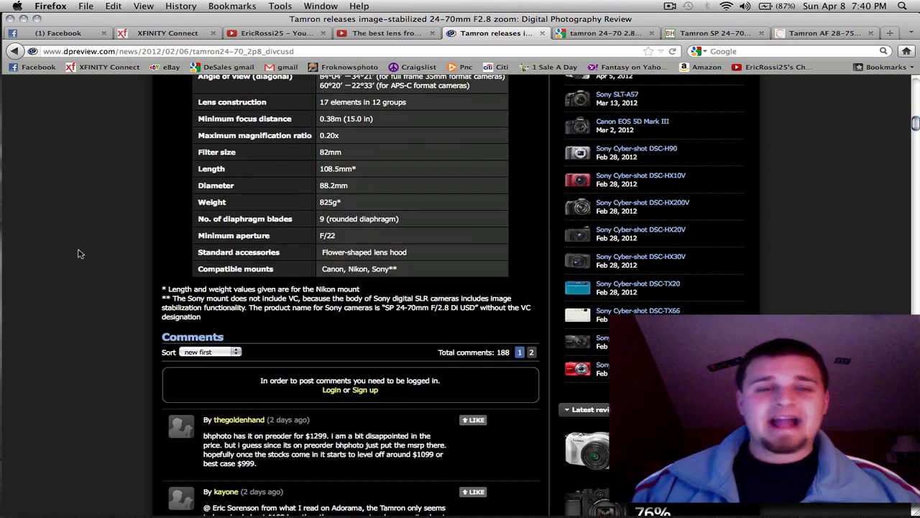
Return to B&H's $1,299.00 Tamron SP 24-70mm Canon preorder page and scroll through it
{"action": "left_click", "coordinate": [712, 33]}
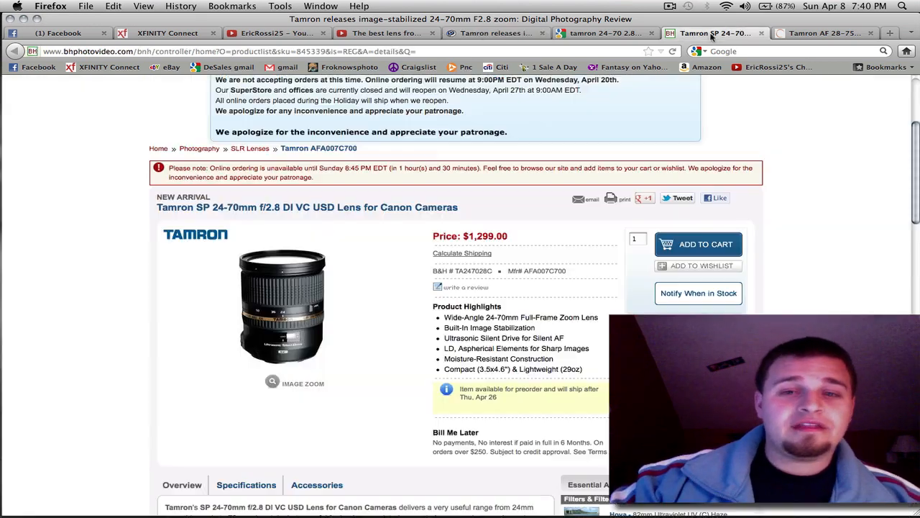
{"action": "scroll", "scroll_direction": "down", "scroll_amount": 3}
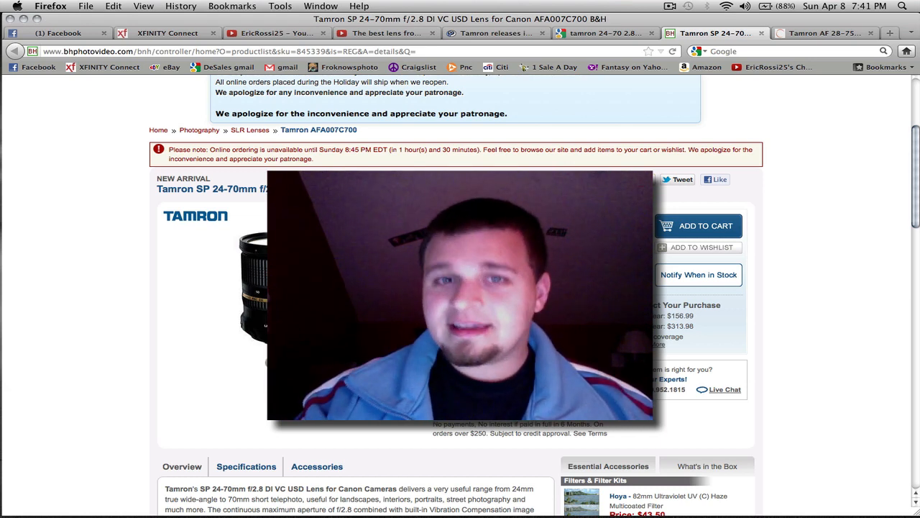
{"action": "left_click", "coordinate": [670, 5]}
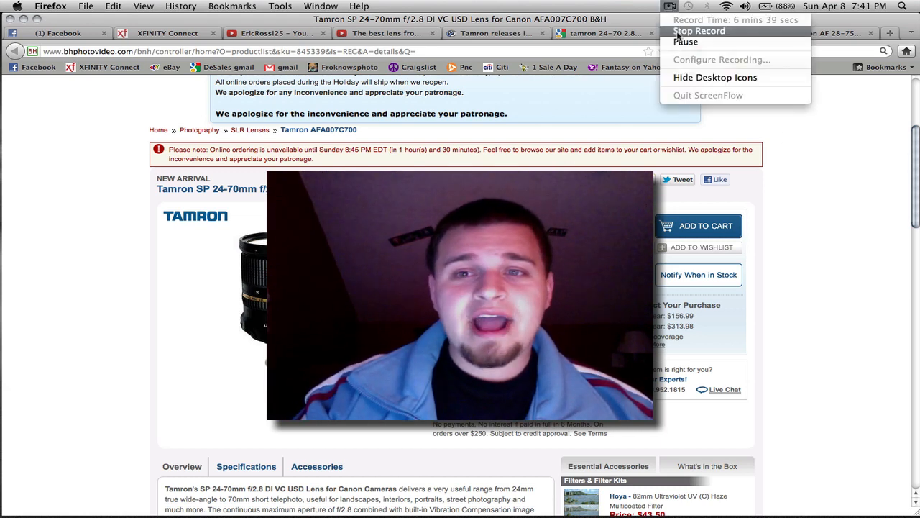